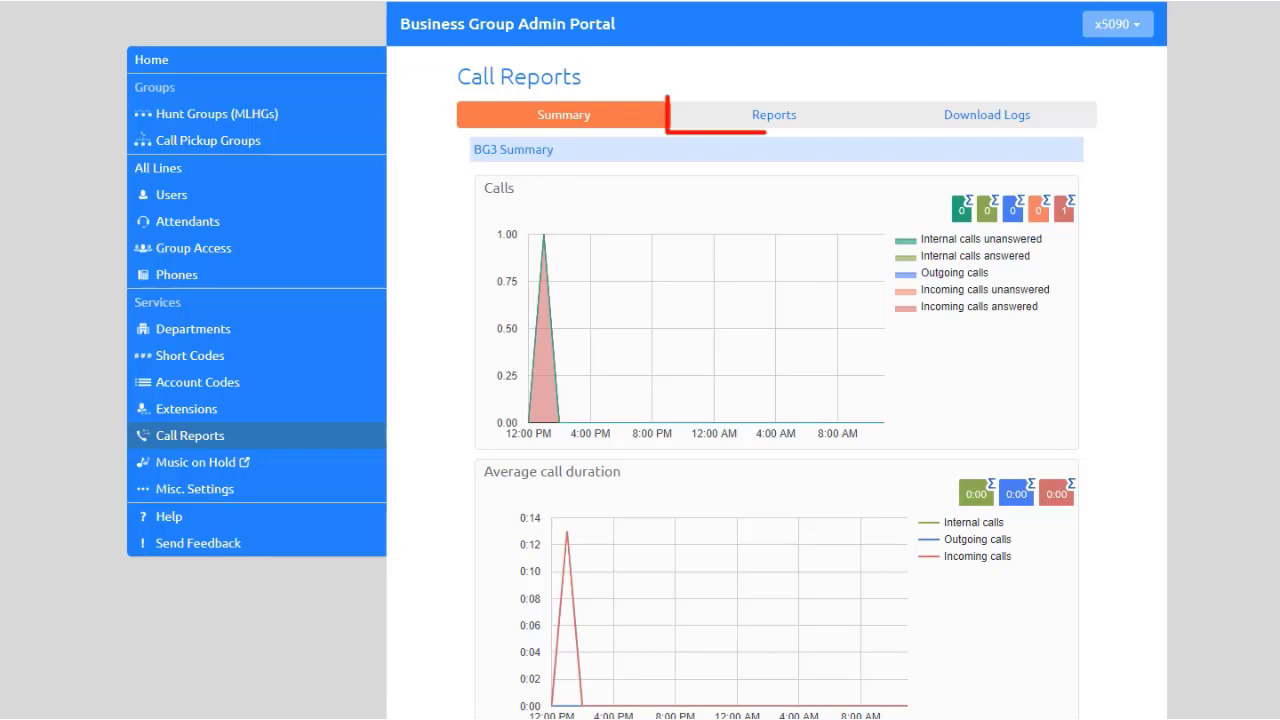
Switch Call Reports from the summary charts to its Reports area.
click(772, 114)
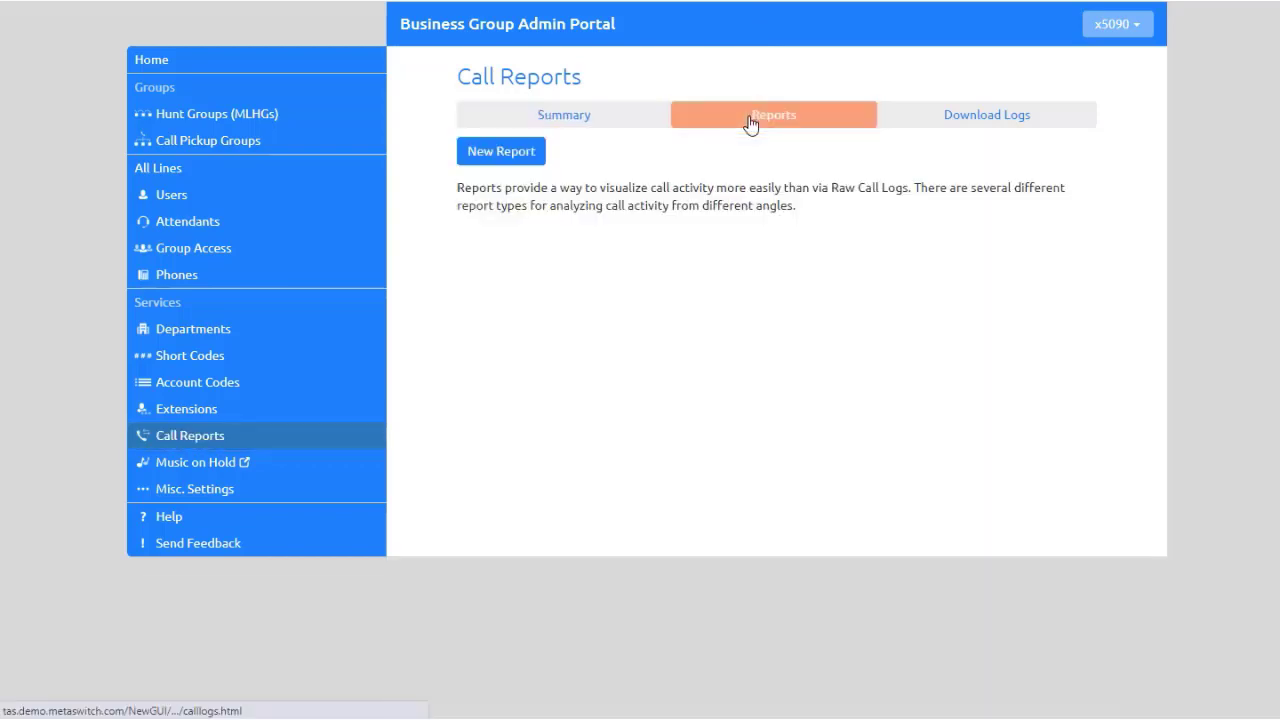
mouse_move(716, 284)
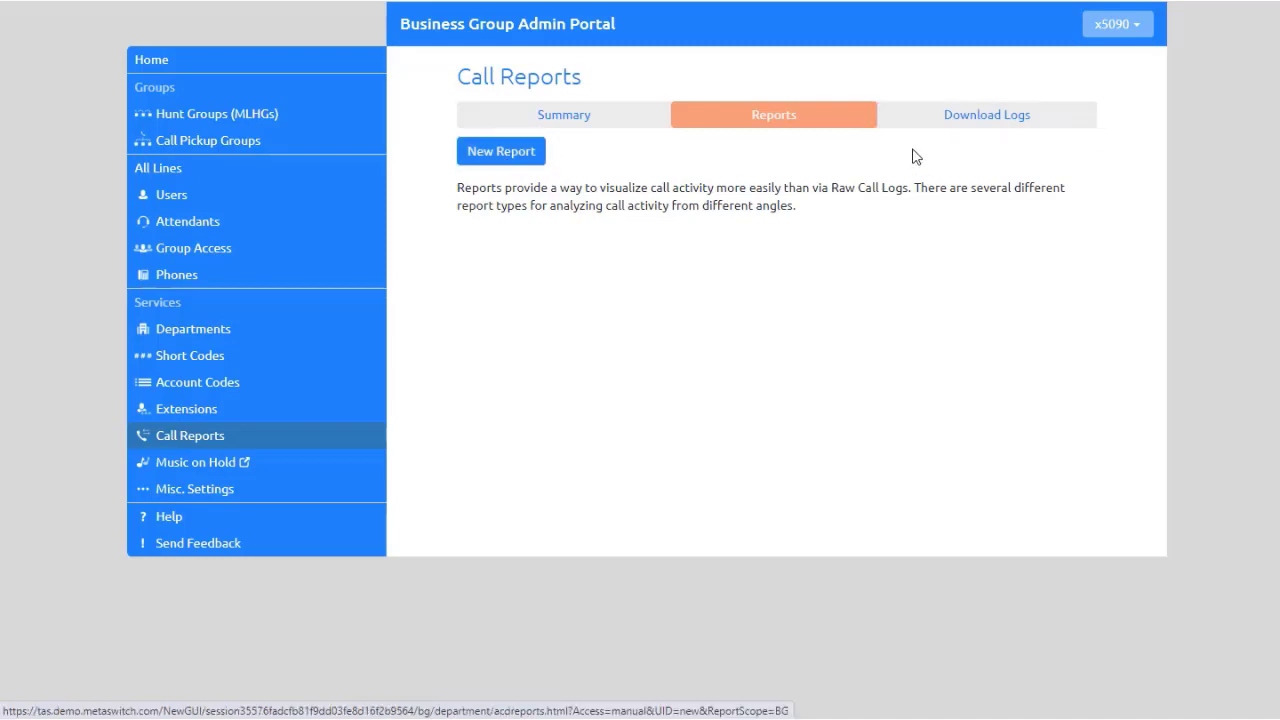
Bring up the Download Logs form with date range and department fields.
click(986, 114)
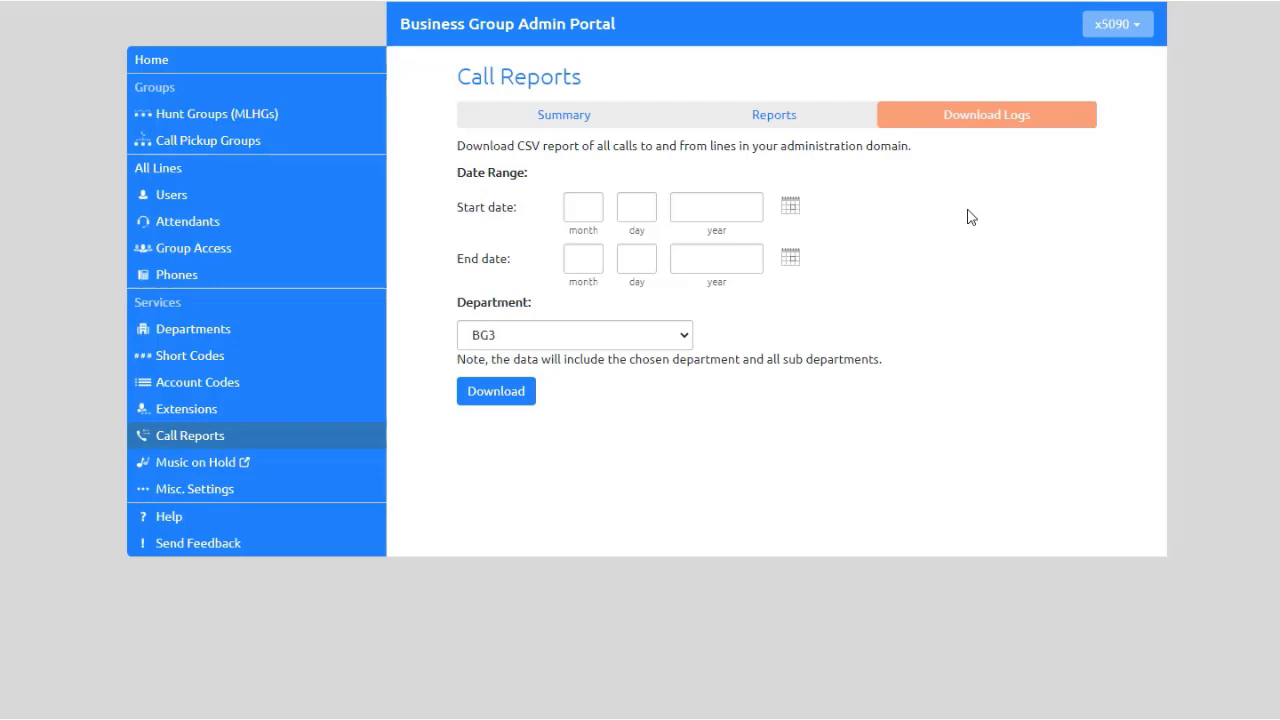
mouse_move(792, 206)
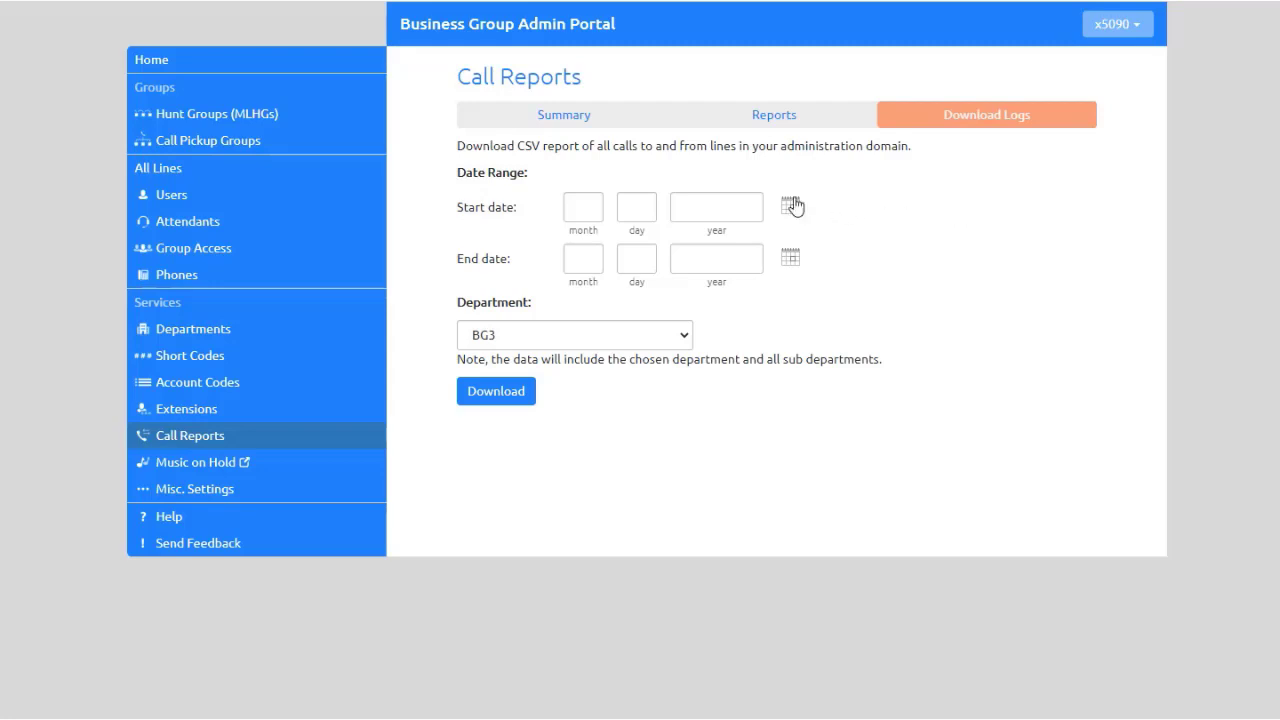
Set the start date to 05/14/2020 and the department to Customer Service.
click(792, 204)
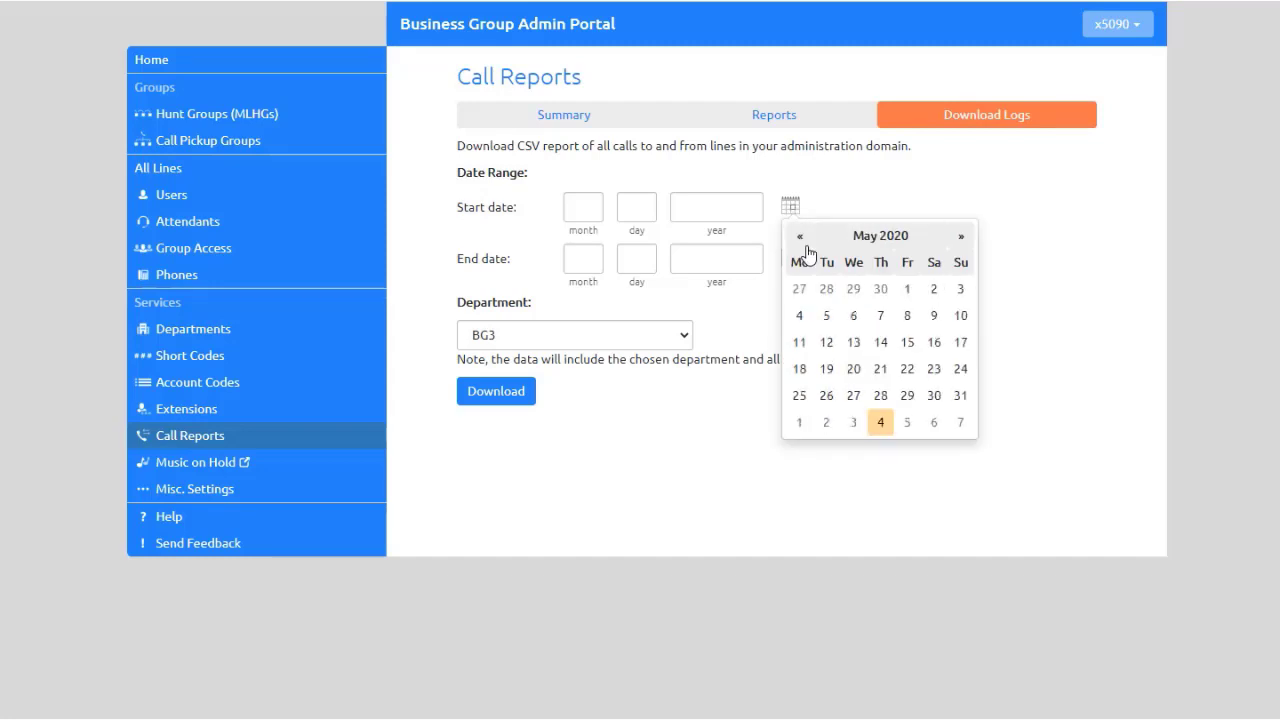
click(880, 340)
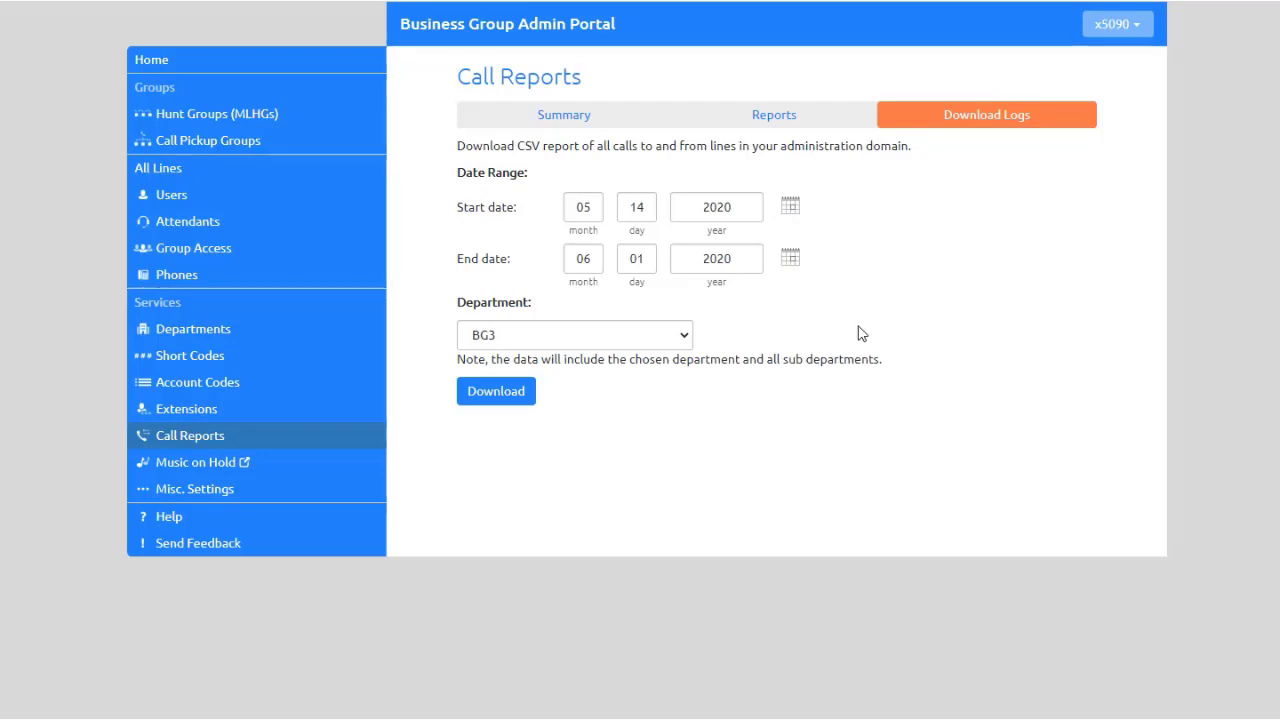
click(574, 334)
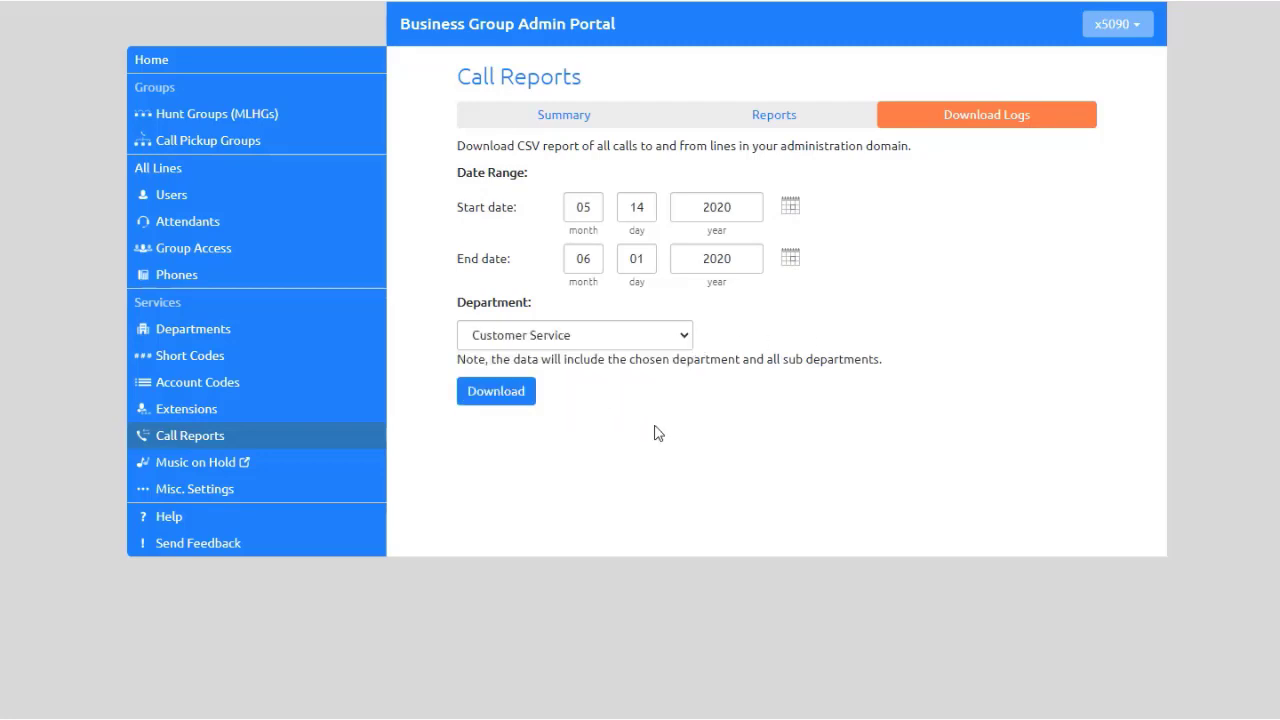
Download the Customer Service call logs for 05/14/2020–06/01/2020 as CSV.
click(496, 390)
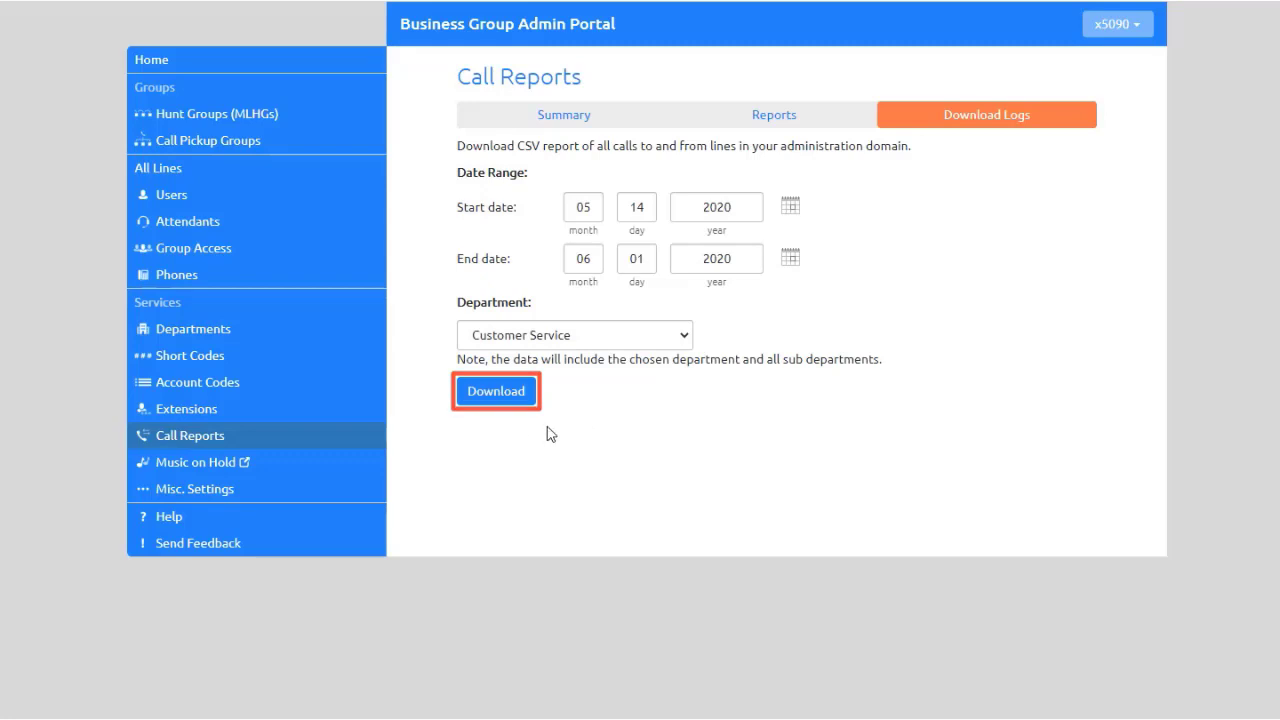
click(496, 390)
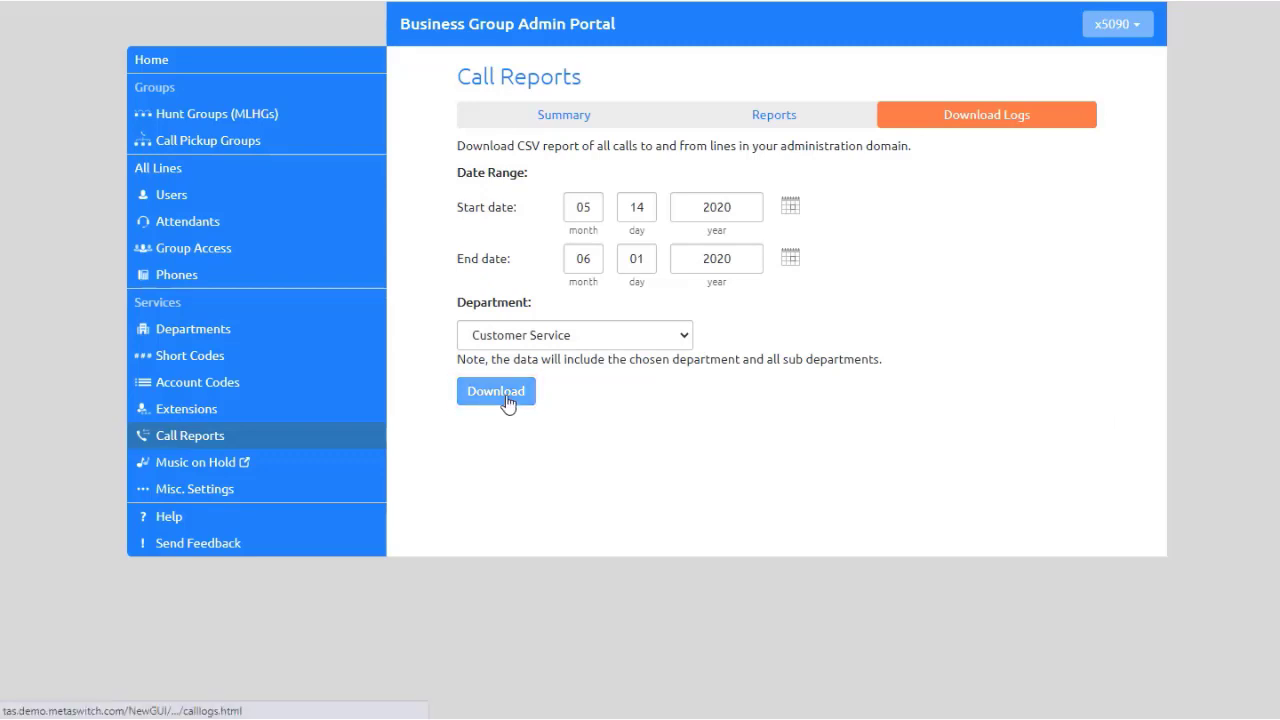